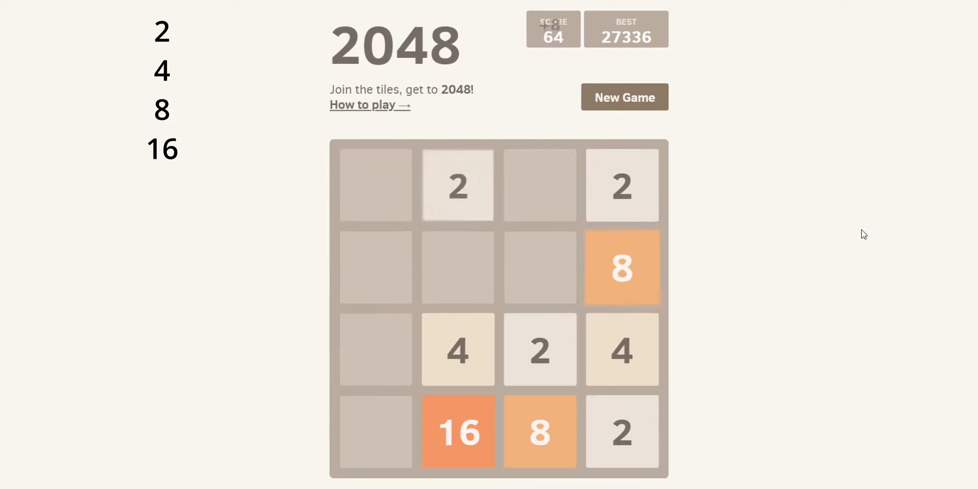
Play six arrow-key moves (Left, Down, Right, Right, Up, Down) to build a 128 tile.
{"action": "key", "text": "Left"}
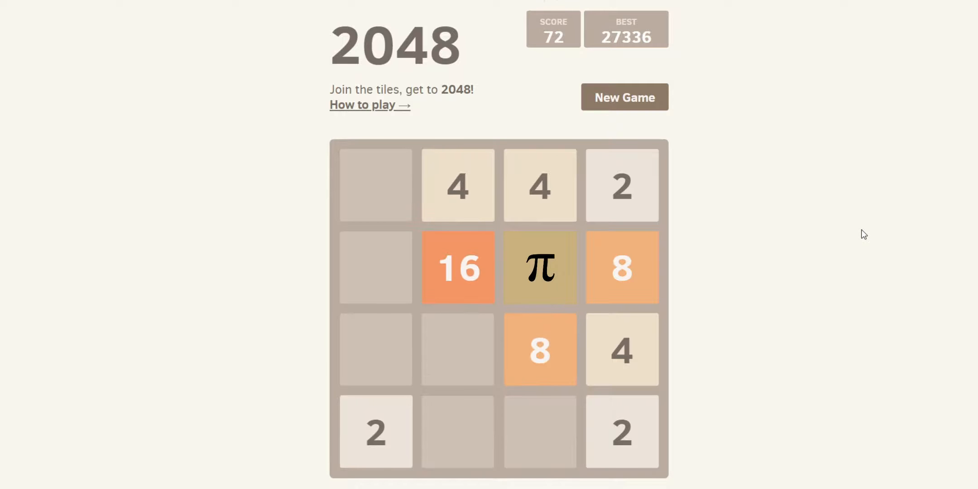
{"action": "key", "text": "Down"}
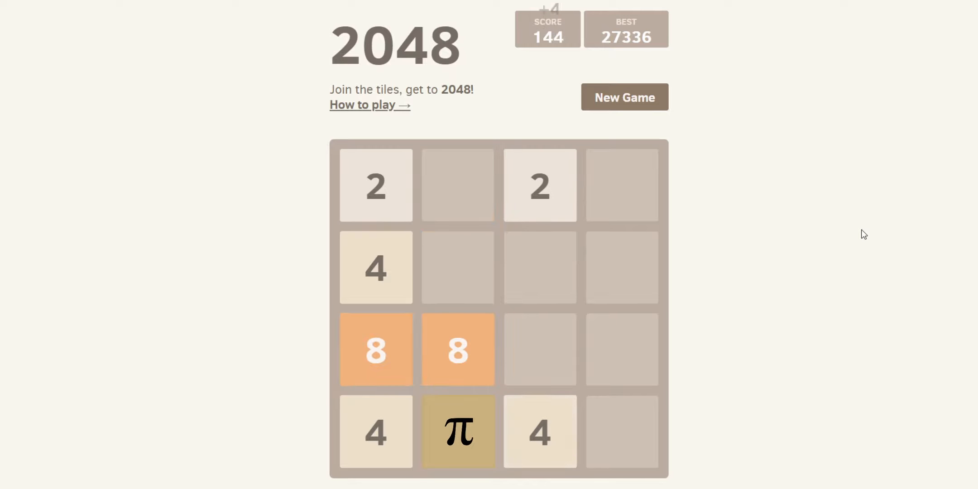
{"action": "key", "text": "Right"}
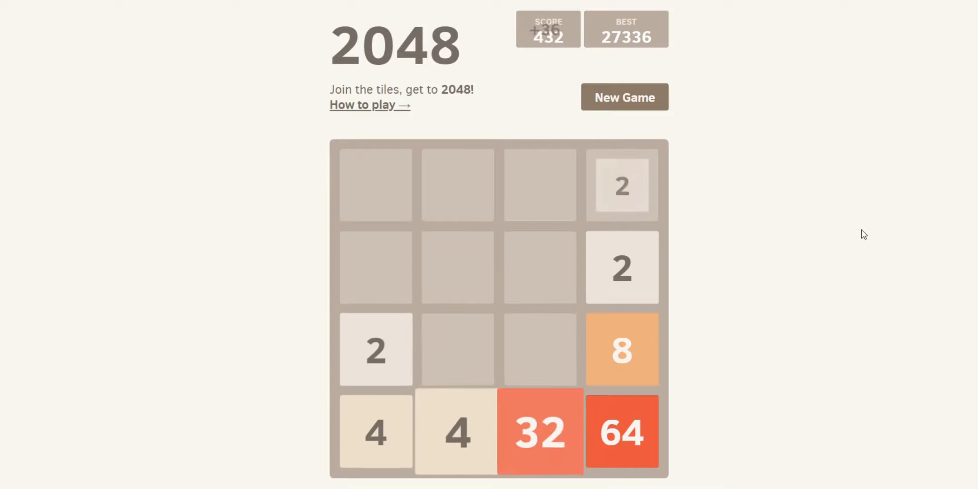
{"action": "key", "text": "Right"}
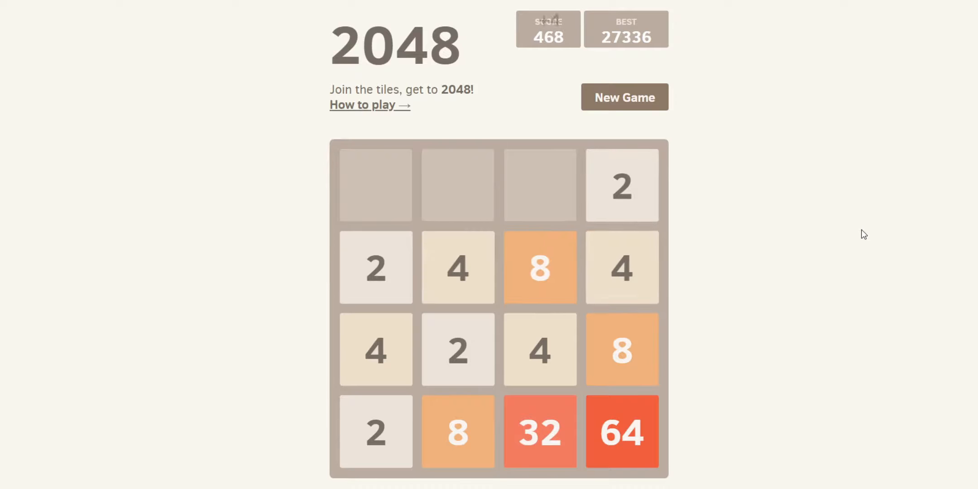
{"action": "key", "text": "Up"}
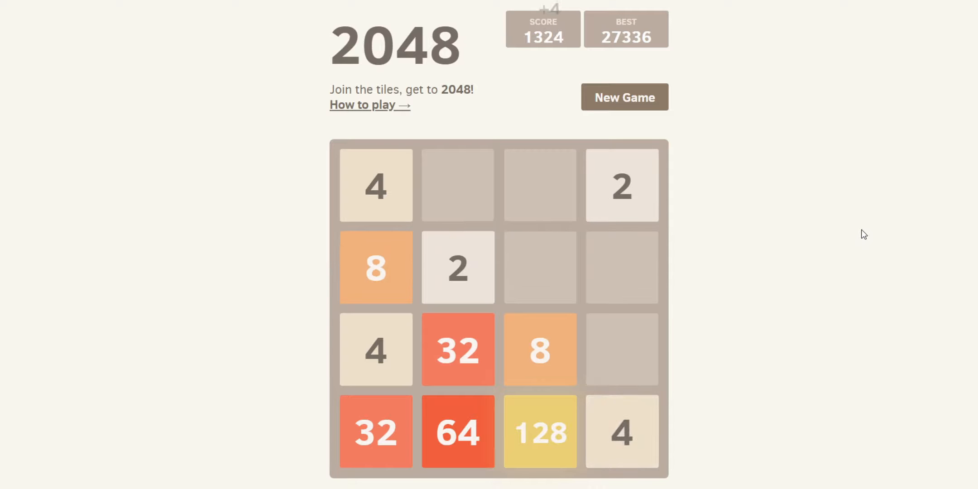
{"action": "key", "text": "Down"}
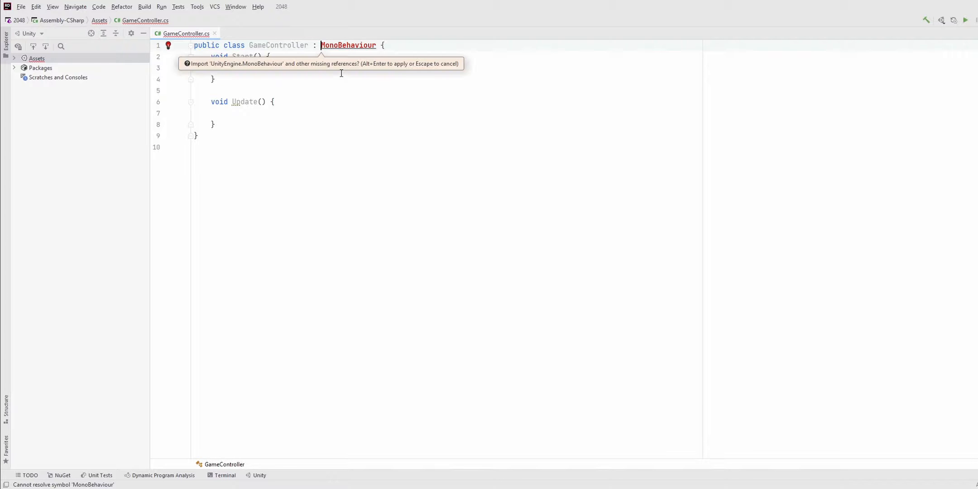
Prefix the MonoBehaviour base class with 'UnityEngine.' and dismiss the suggestions.
{"action": "type", "text": "UnityEngine."}
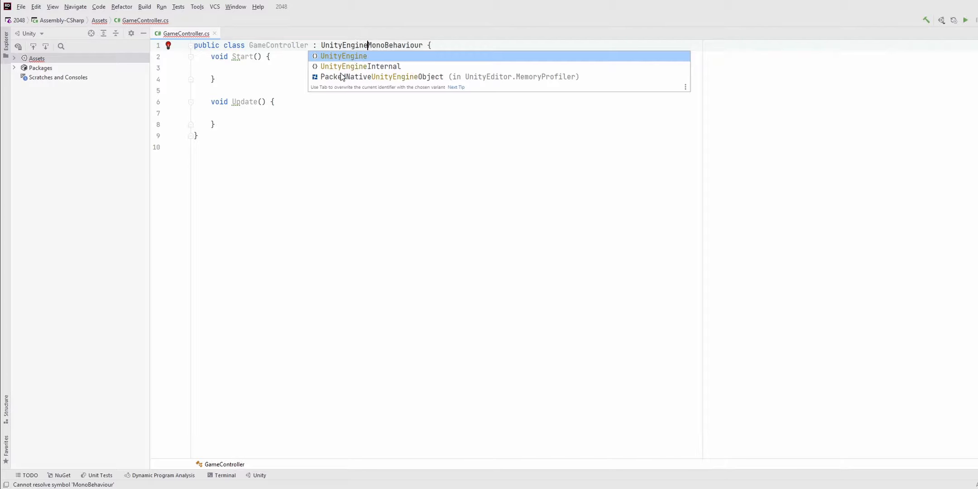
{"action": "left_click", "coordinate": [342, 55]}
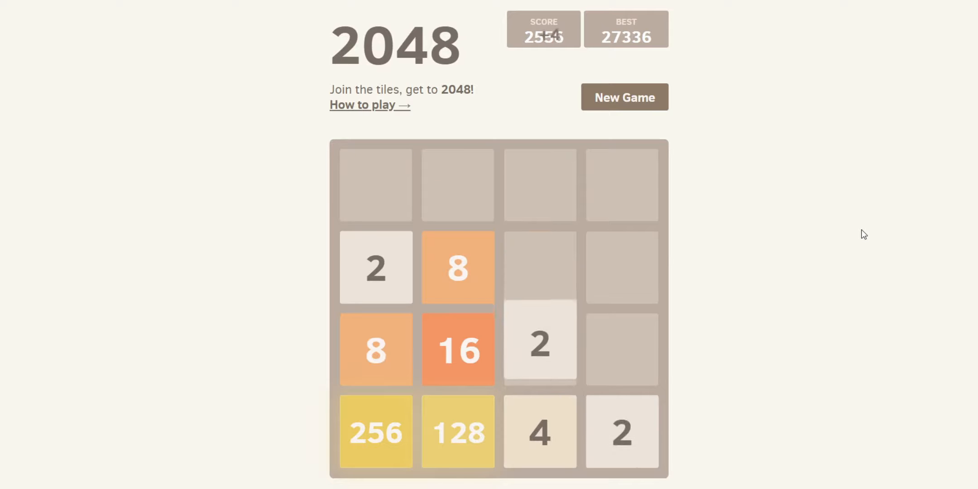
Keep merging tiles, including a pair of 16s, until a 512 tile forms.
{"action": "key", "text": "Right"}
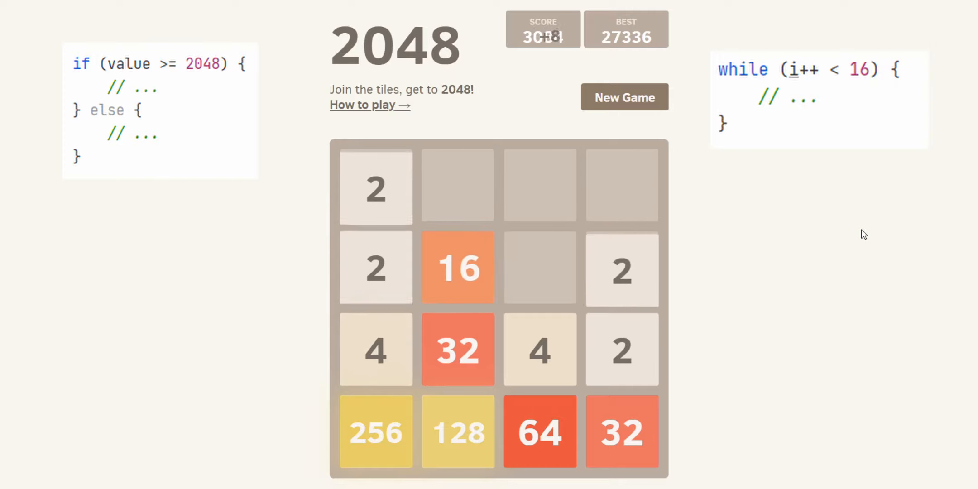
{"action": "key", "text": "Down"}
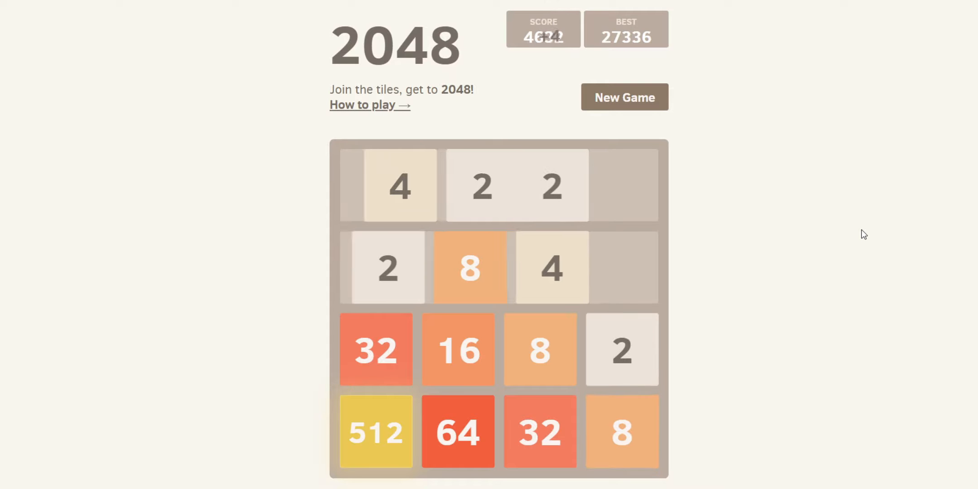
{"action": "key", "text": "Right"}
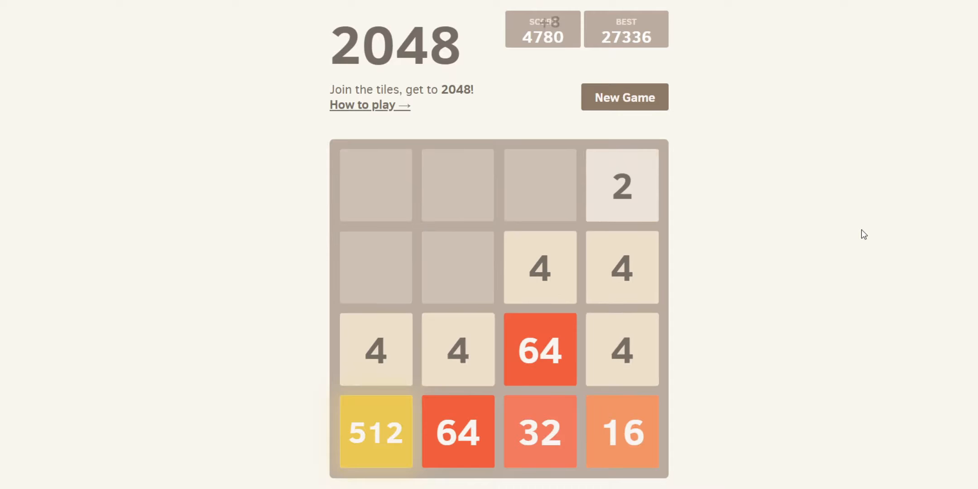
{"action": "key", "text": "Down"}
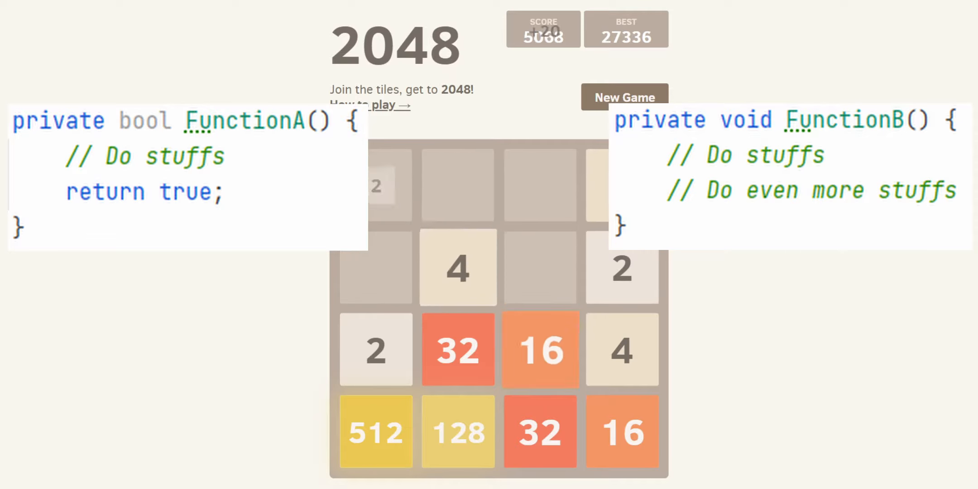
{"action": "key", "text": "Up"}
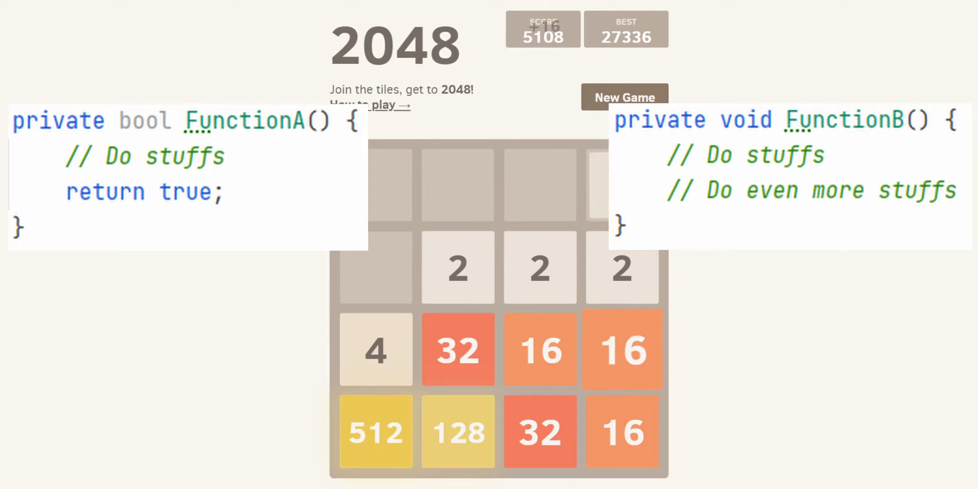
{"action": "key", "text": "Right"}
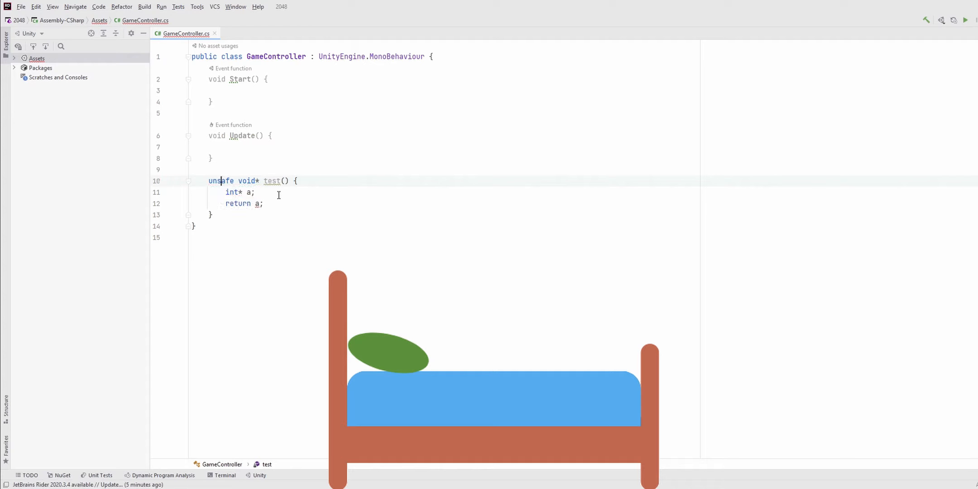
Type '= n' into the unsafe test method's pointer code.
{"action": "type", "text": "= n"}
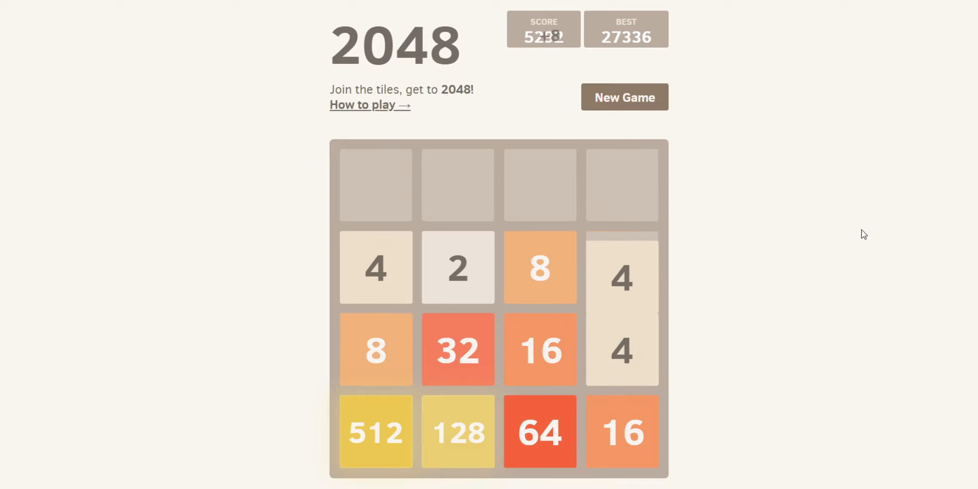
Slide tiles down to merge the stacked 4 tiles.
{"action": "key", "text": "Down"}
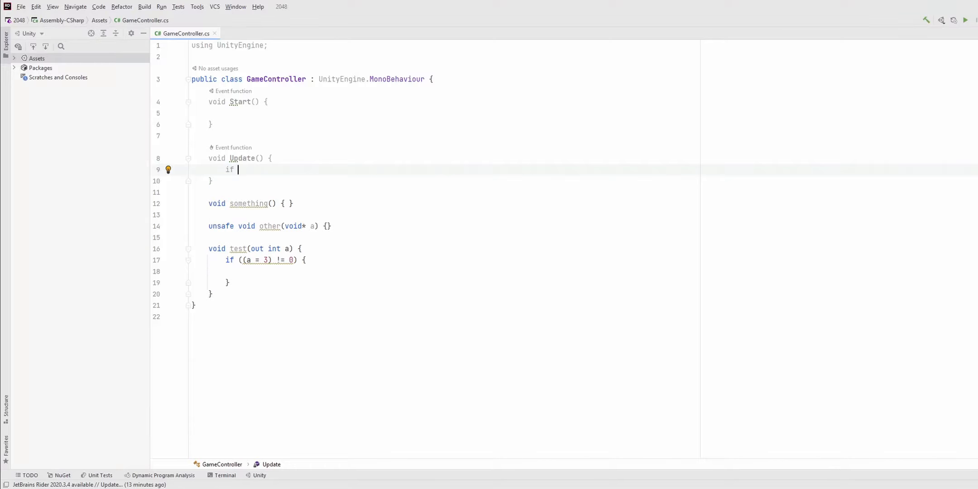
Write 'if (something() is object) {' in Update.
{"action": "type", "text": "(something()"}
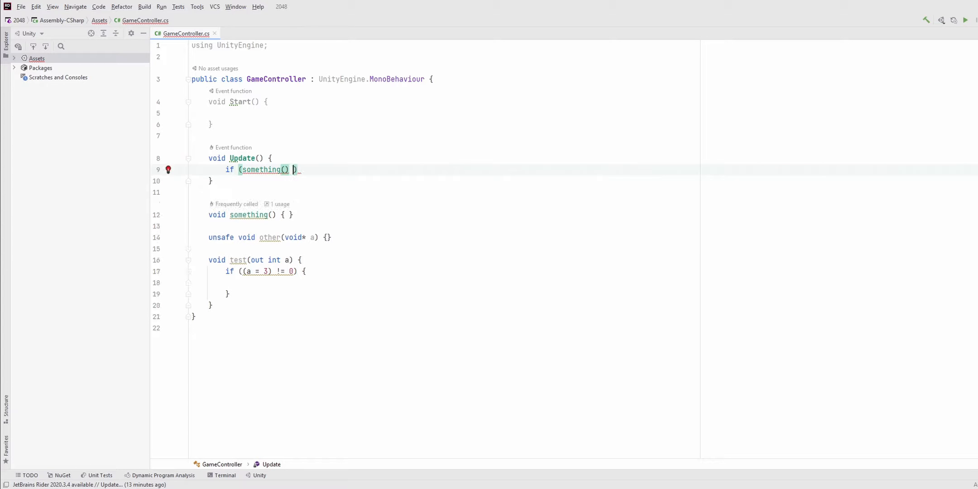
{"action": "type", "text": "is object"}
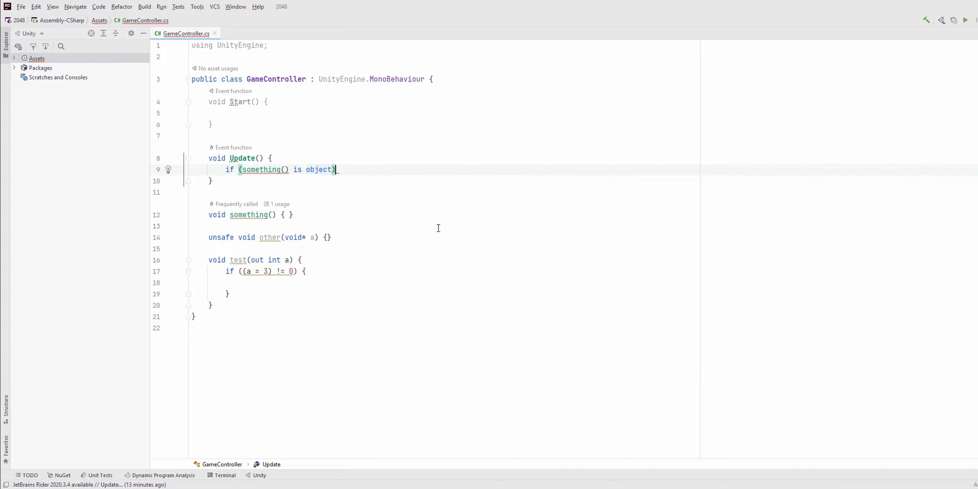
{"action": "type", "text": "{"}
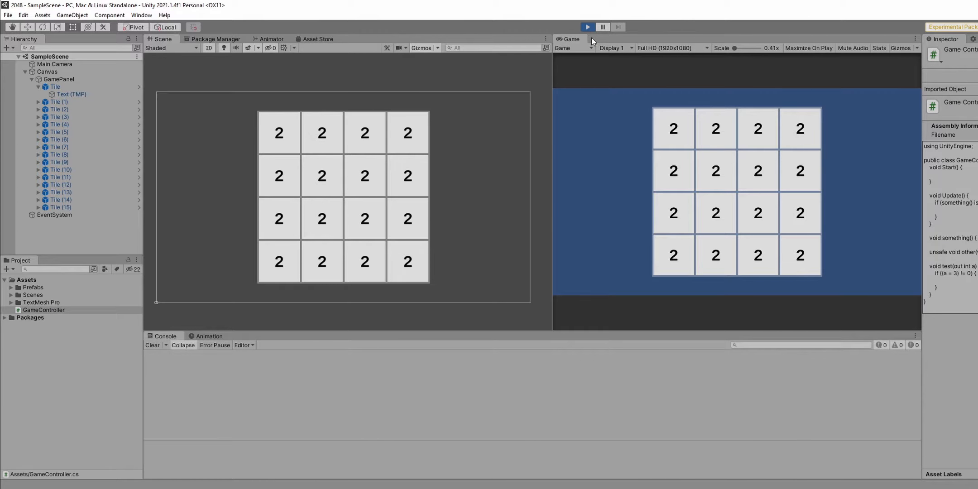
Enter Play mode in Unity to view the 4×4 grid of 2 tiles.
{"action": "left_click", "coordinate": [587, 27]}
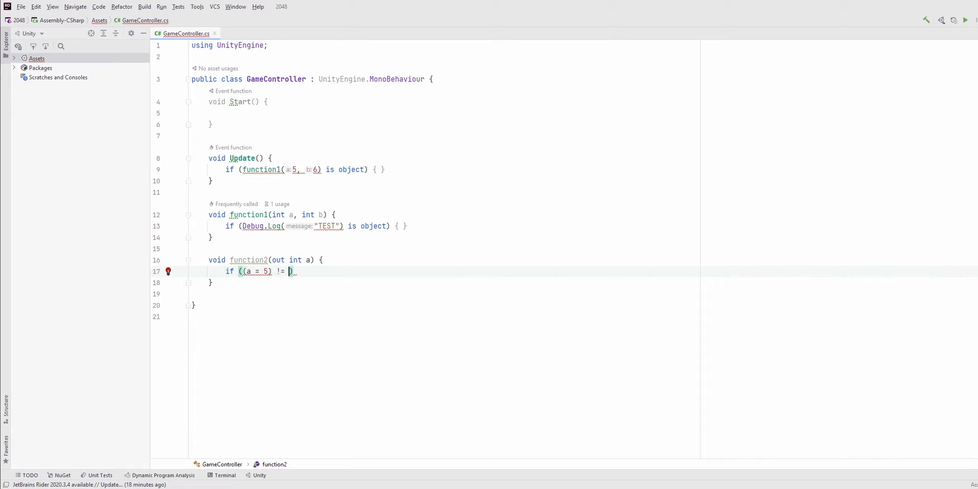
Start a second if in Update calling function2.
{"action": "type", "text": "if (func"}
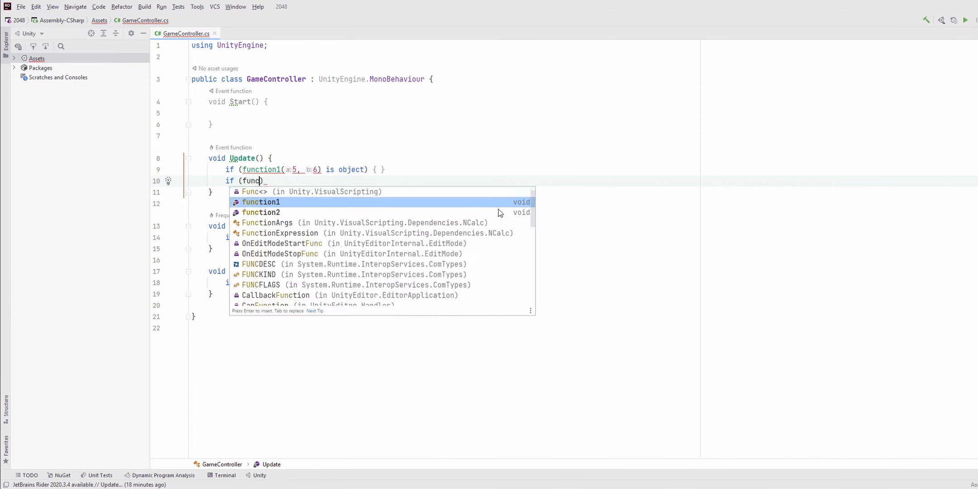
{"action": "type", "text": "2"}
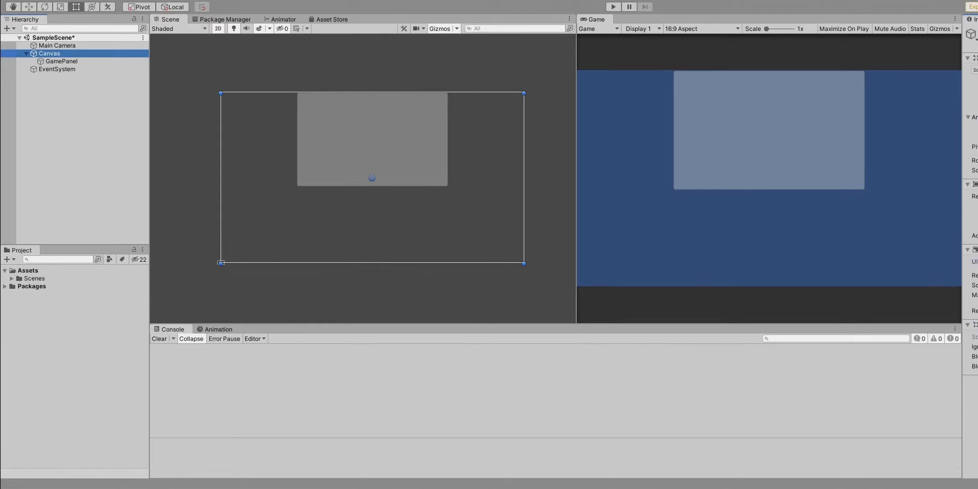
Select Canvas in the Hierarchy and expand it to reach GamePanel.
{"action": "left_click", "coordinate": [61, 61]}
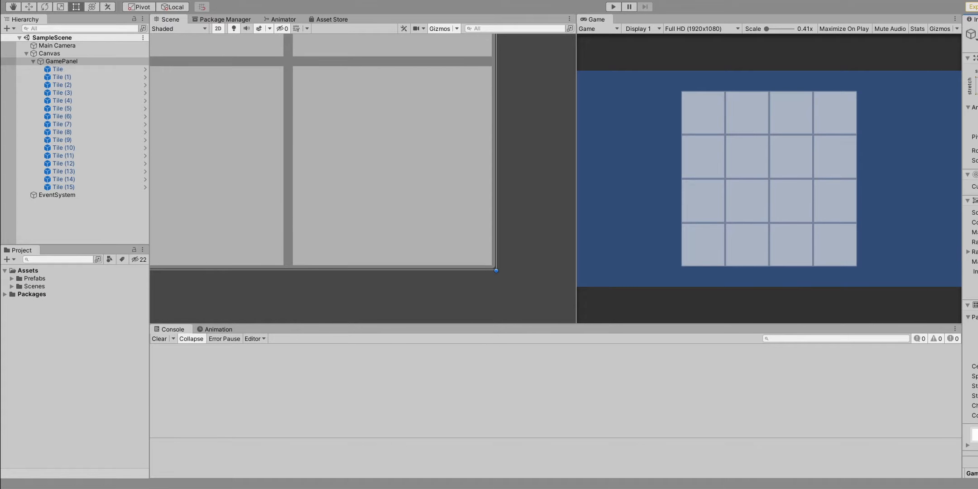
{"action": "double_click", "coordinate": [57, 69]}
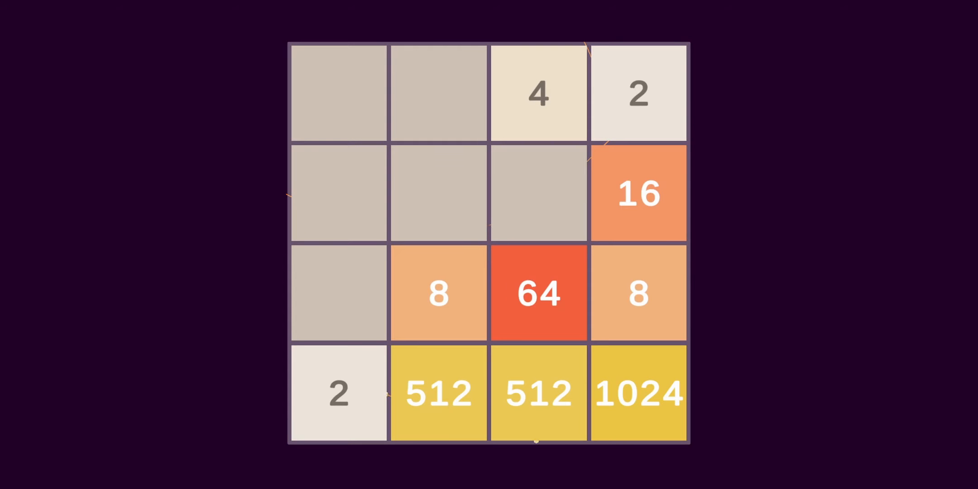
Merge the two 1024 tiles into 2048 to trigger You win!
{"action": "key", "text": "Right"}
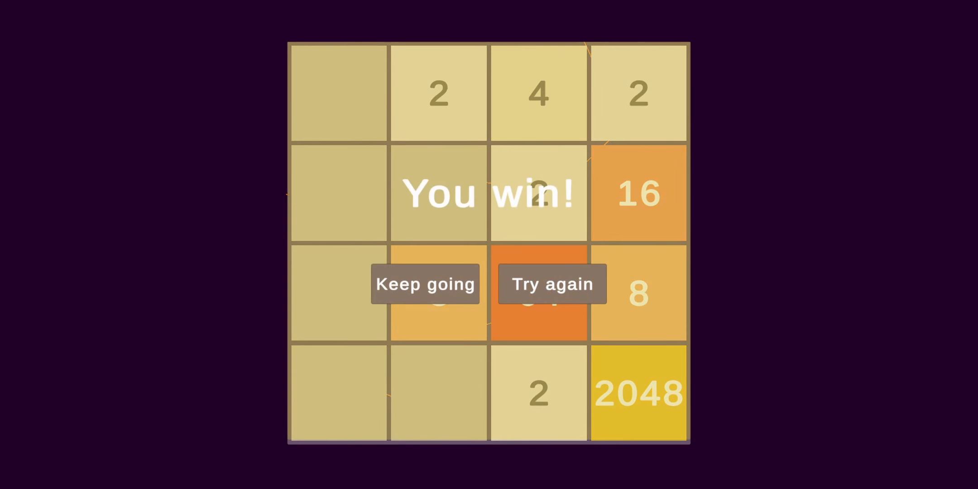
{"action": "mouse_move", "coordinate": [365, 286]}
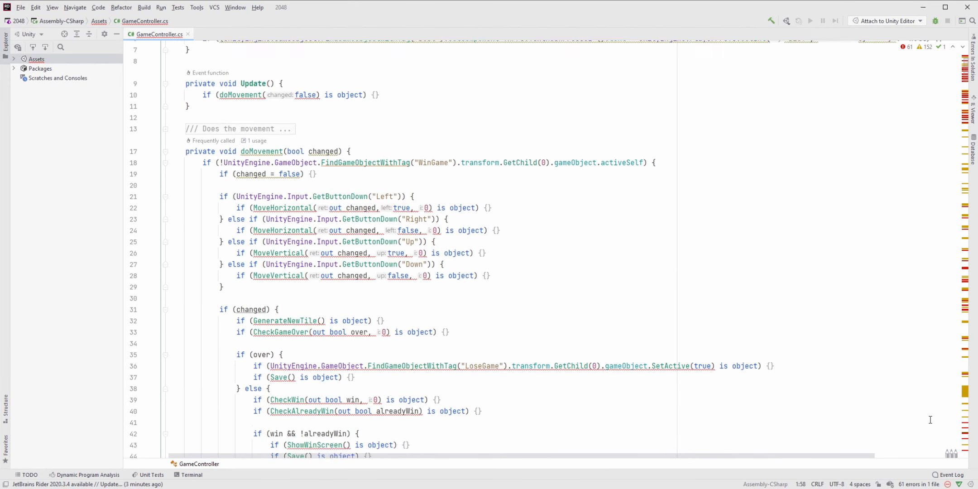
{"action": "scroll", "scroll_direction": "down", "scroll_amount": 3}
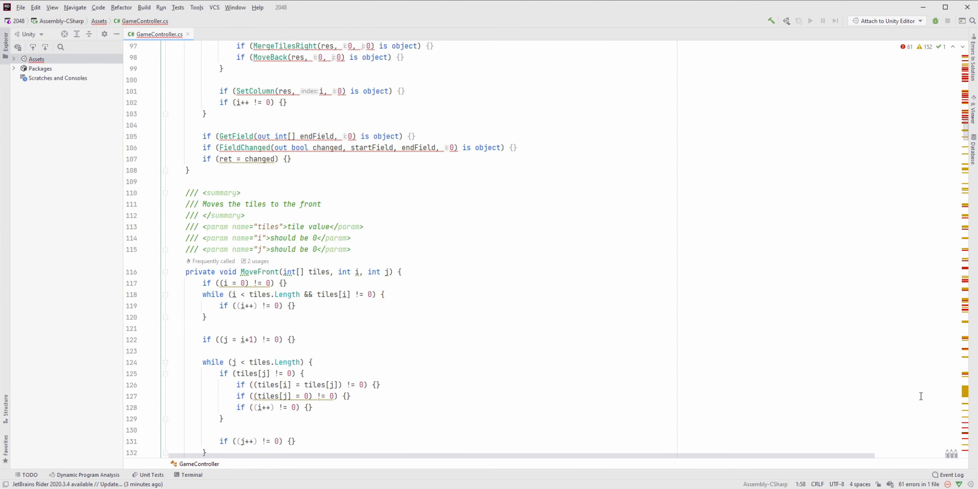
{"action": "scroll", "scroll_direction": "down", "scroll_amount": 3}
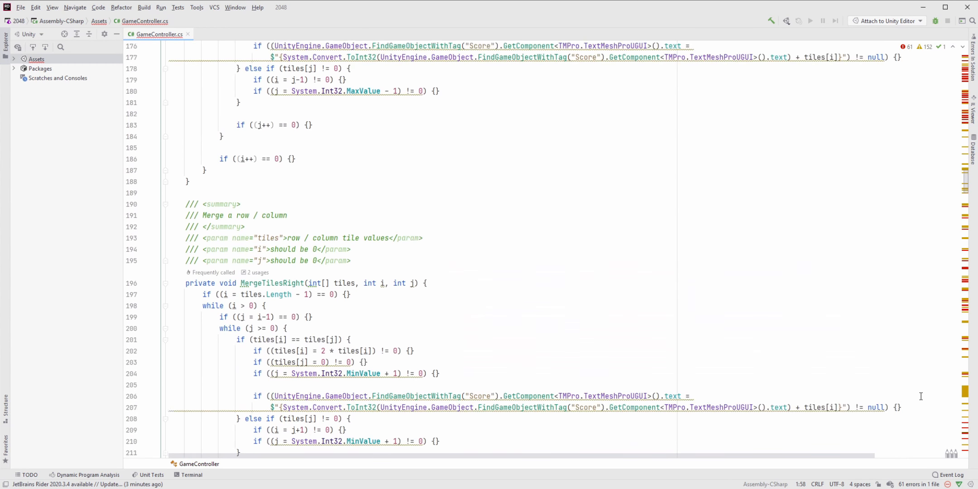
{"action": "scroll", "scroll_direction": "down", "scroll_amount": 3}
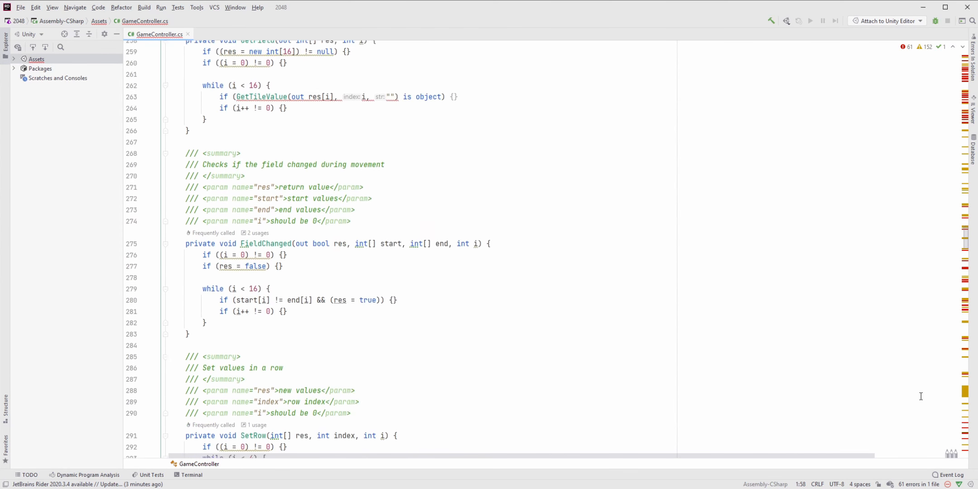
{"action": "scroll", "scroll_direction": "down", "scroll_amount": 3}
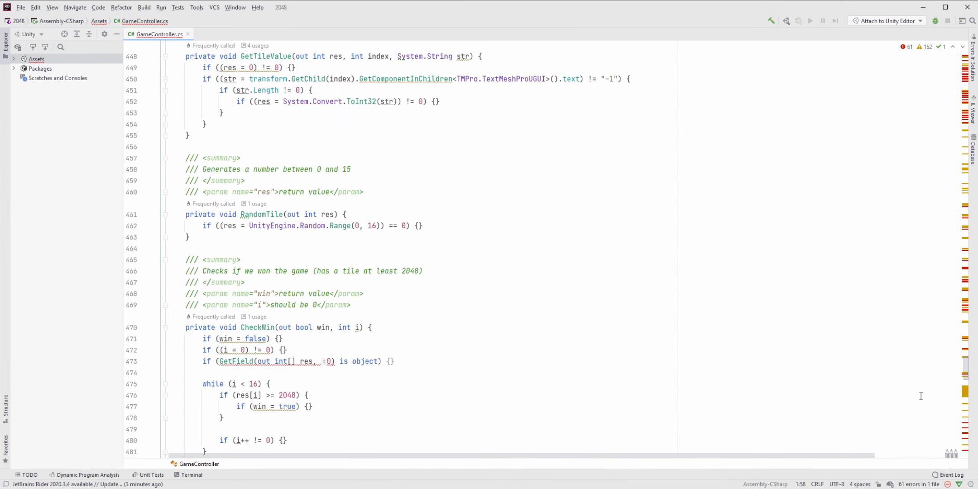
{"action": "scroll", "scroll_direction": "down", "scroll_amount": 3}
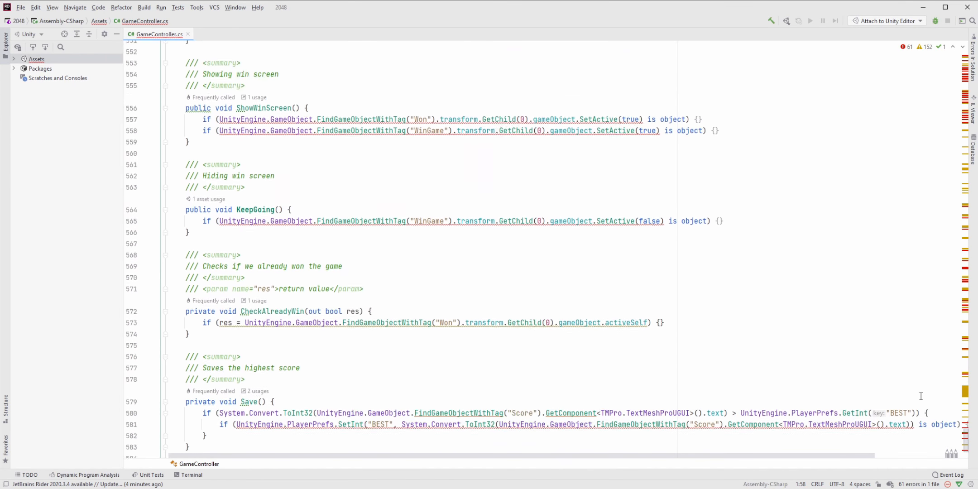